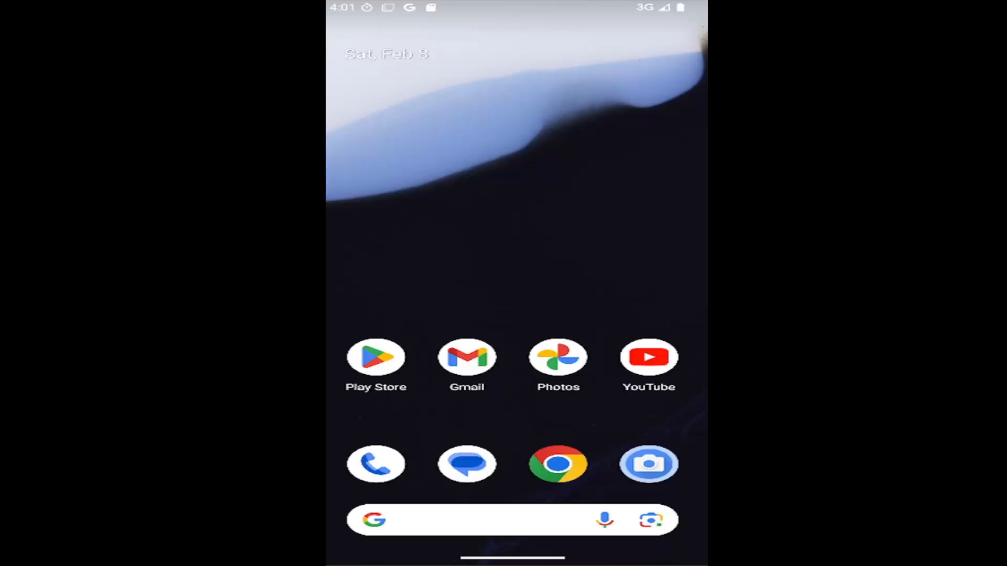
{"action": "mouse_move", "coordinate": [564, 378]}
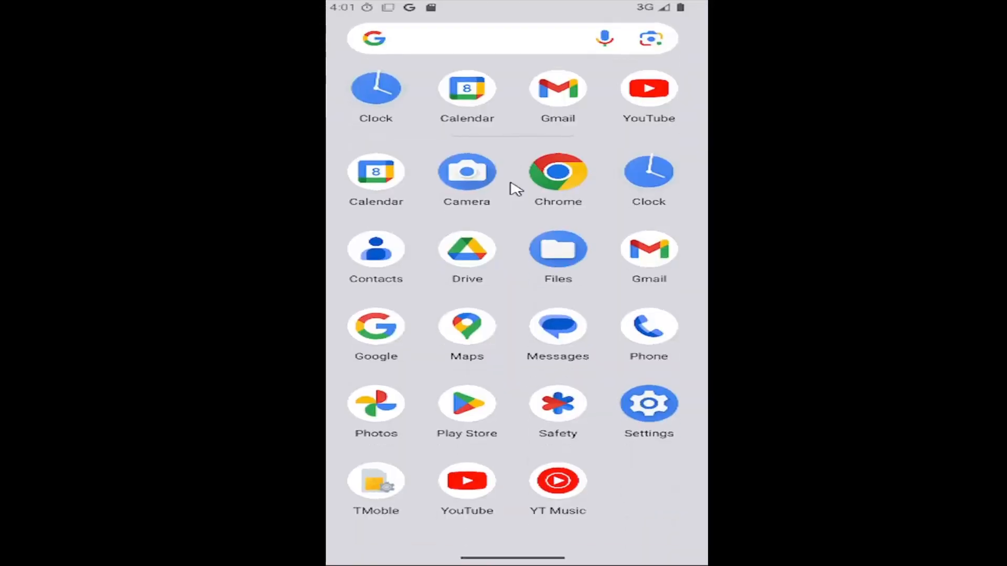
{"action": "mouse_move", "coordinate": [648, 327]}
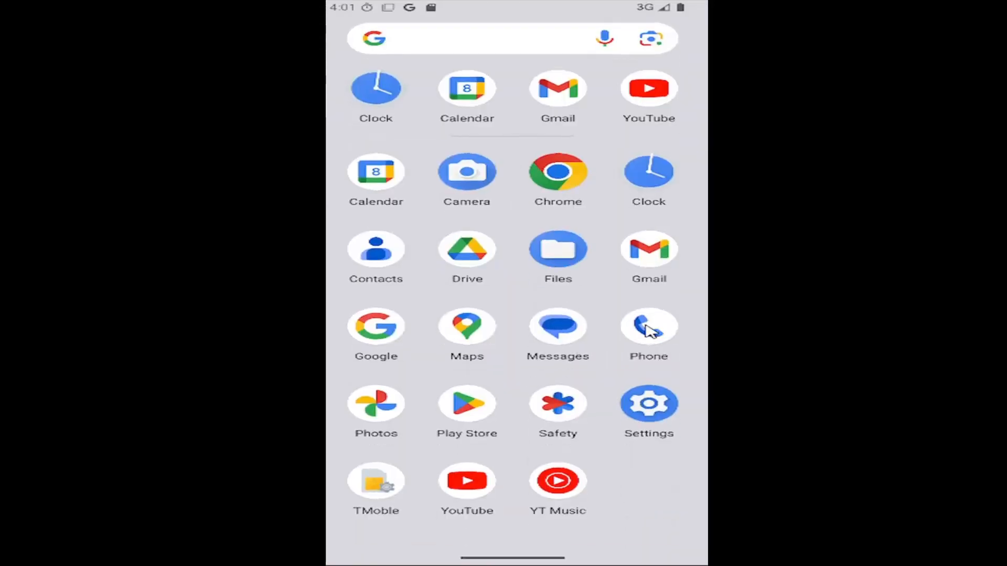
- In Phone's call history, view the Missed tab showing no missed calls, then close it
{"action": "left_click", "coordinate": [649, 327]}
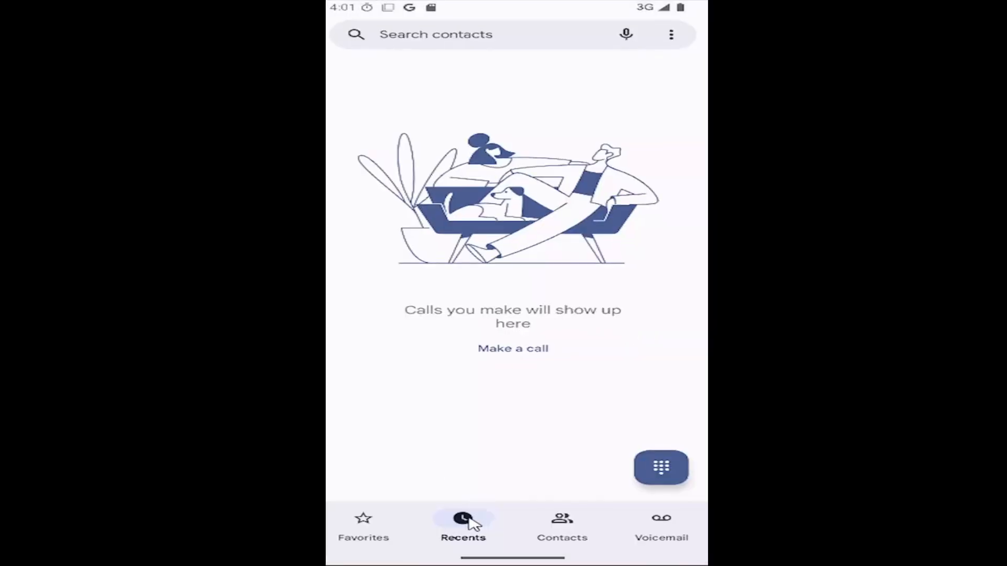
{"action": "mouse_move", "coordinate": [527, 213]}
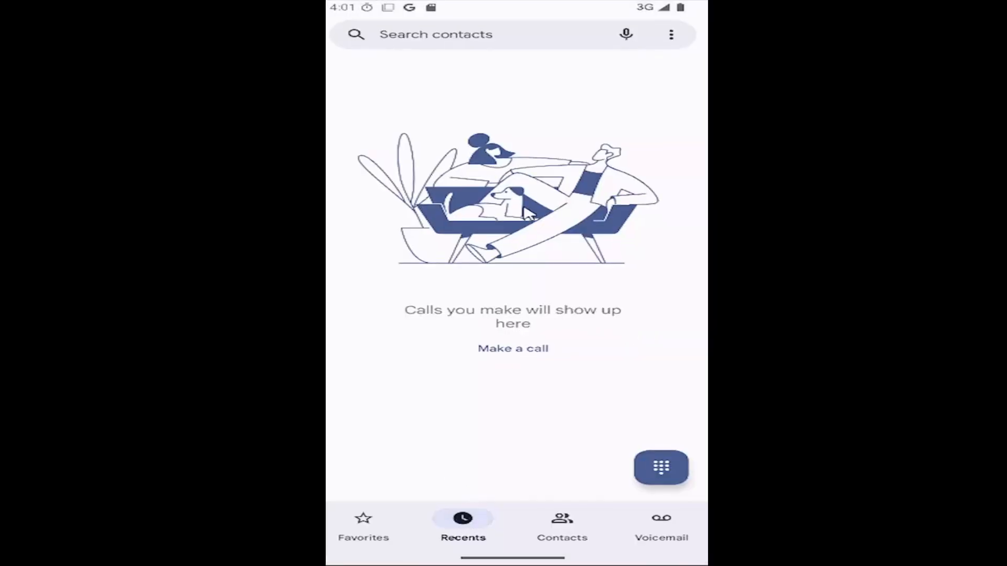
{"action": "mouse_move", "coordinate": [654, 77]}
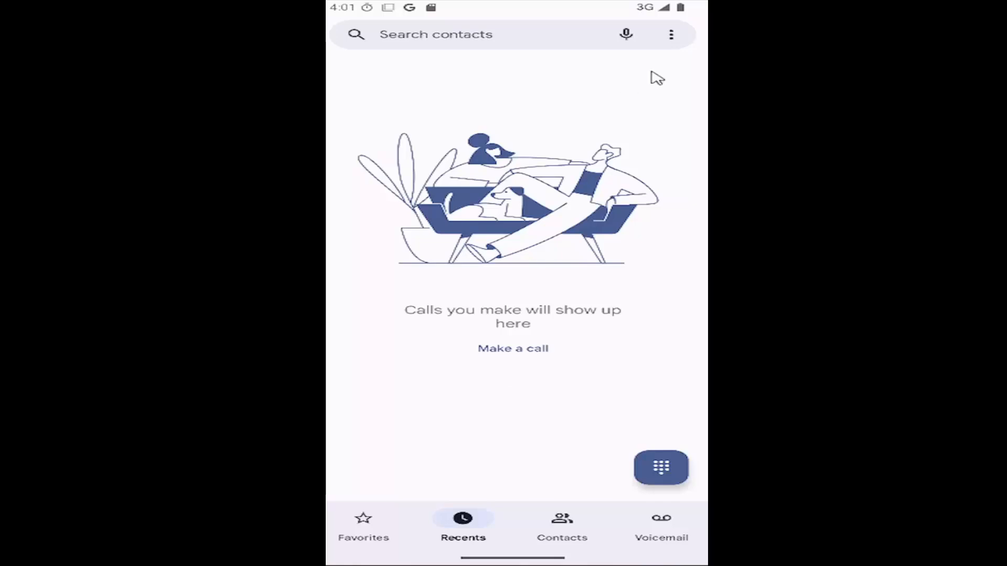
{"action": "mouse_move", "coordinate": [675, 38]}
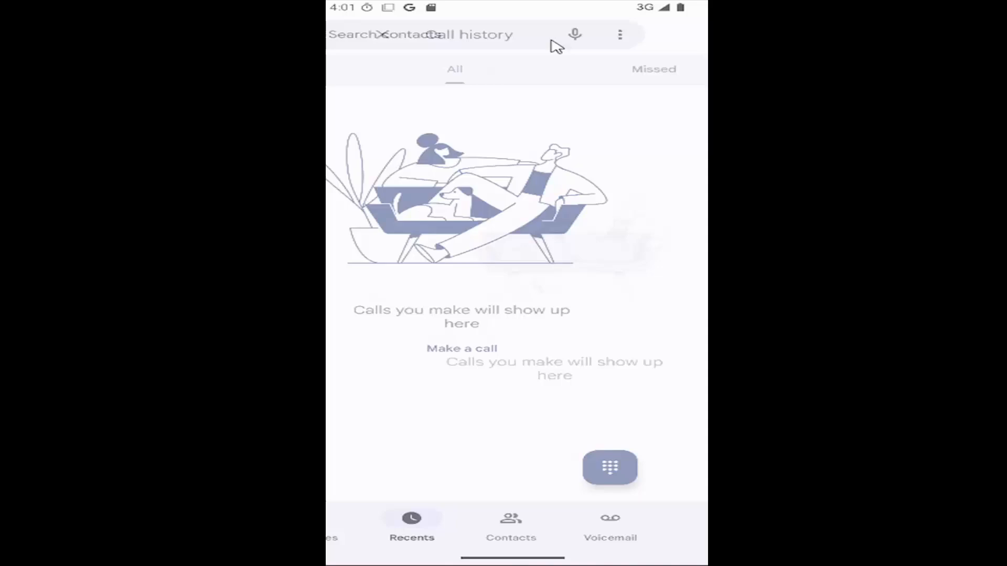
{"action": "left_click", "coordinate": [463, 34]}
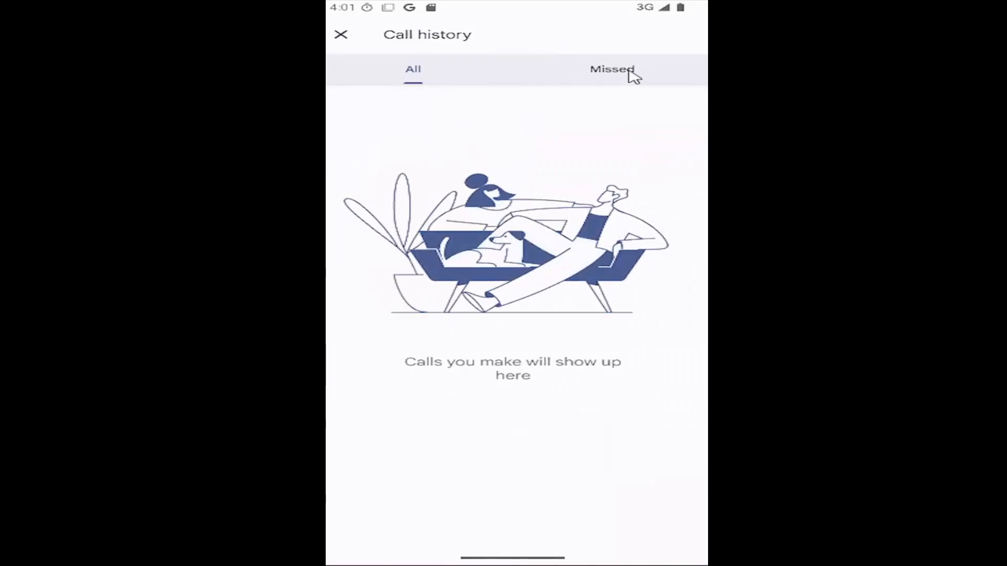
{"action": "left_click", "coordinate": [612, 69]}
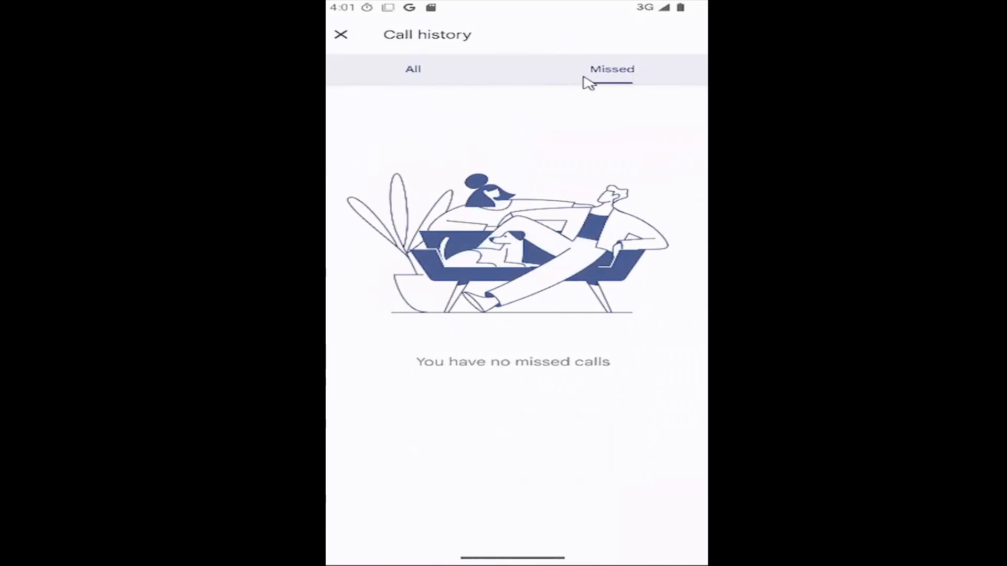
{"action": "mouse_move", "coordinate": [556, 133]}
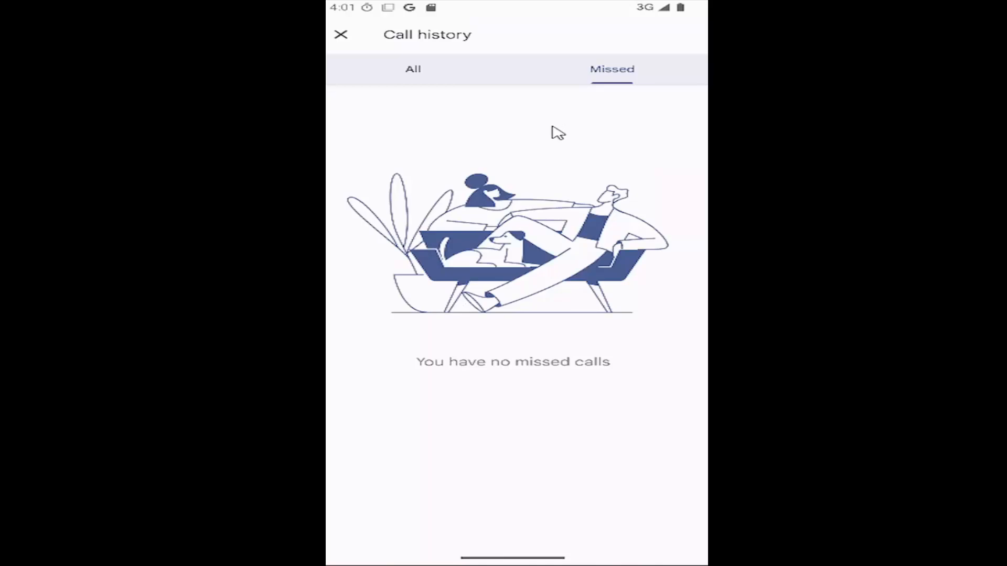
{"action": "left_click", "coordinate": [341, 34]}
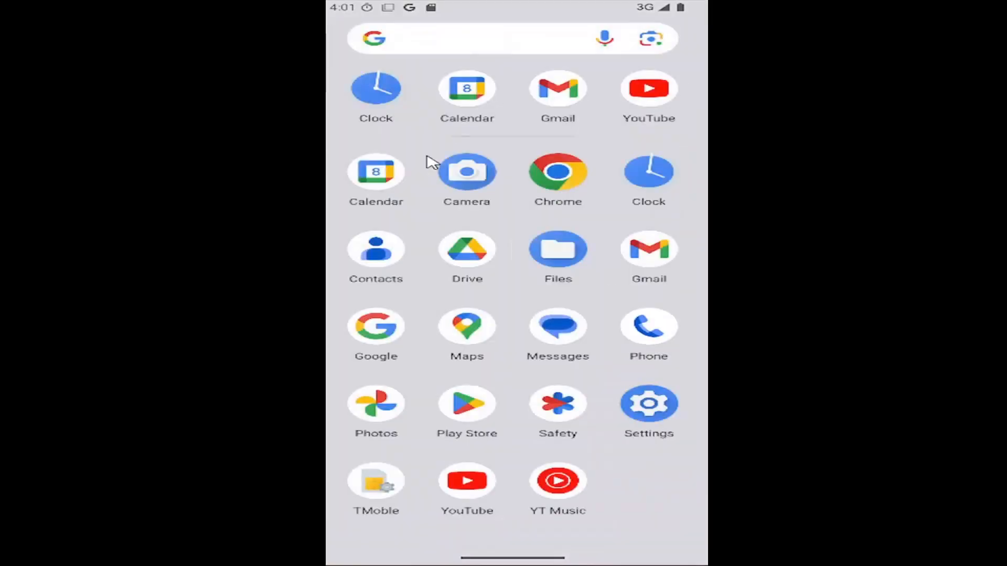